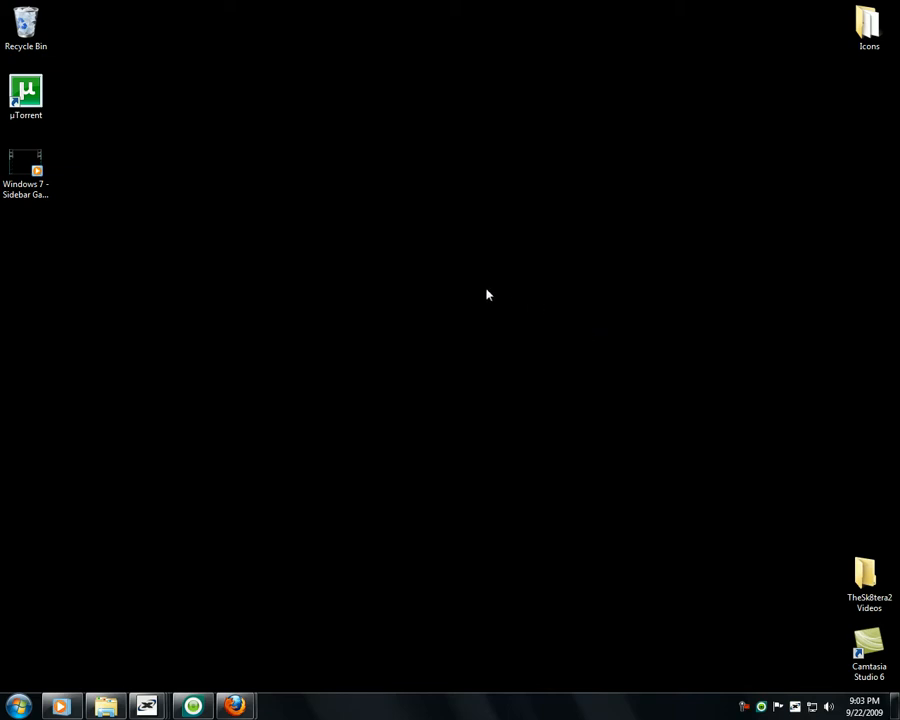
mouse_move(428, 418)
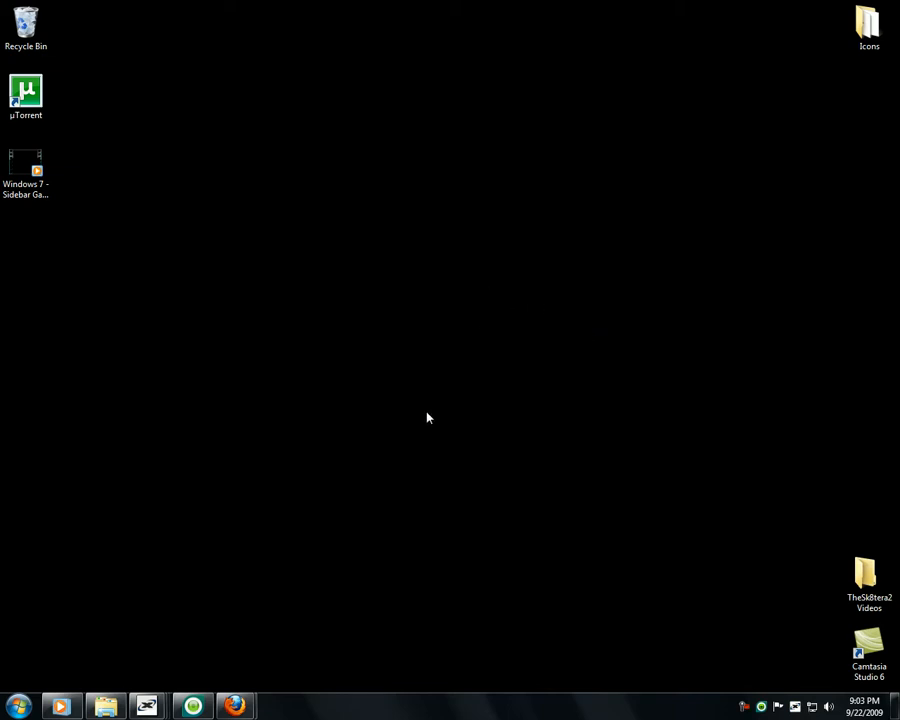
- Show the desktop context menu with its New submenu of item types expanded
right_click(428, 418)
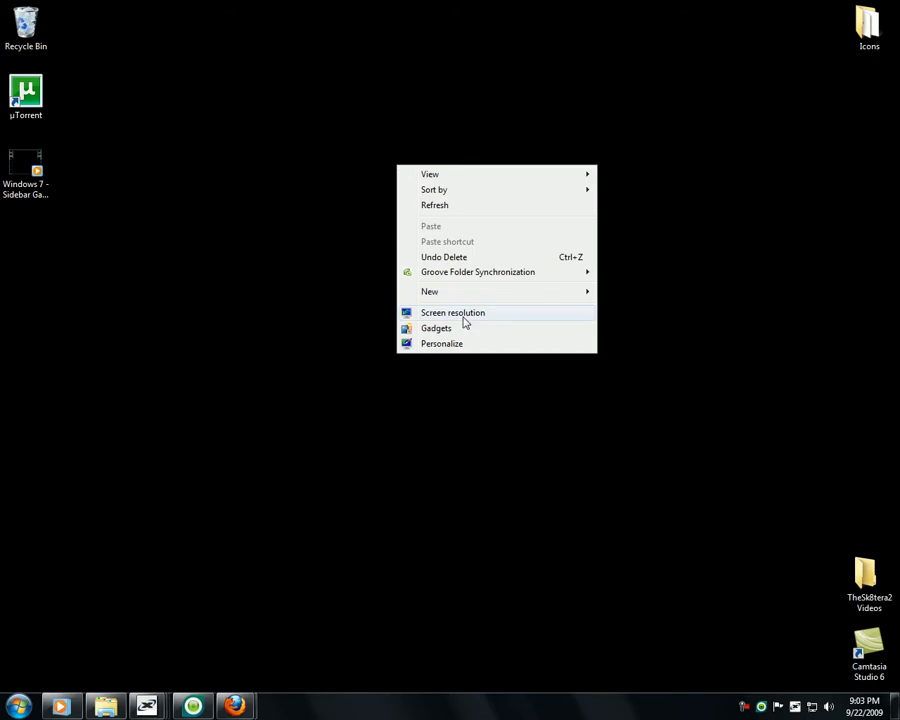
mouse_move(466, 360)
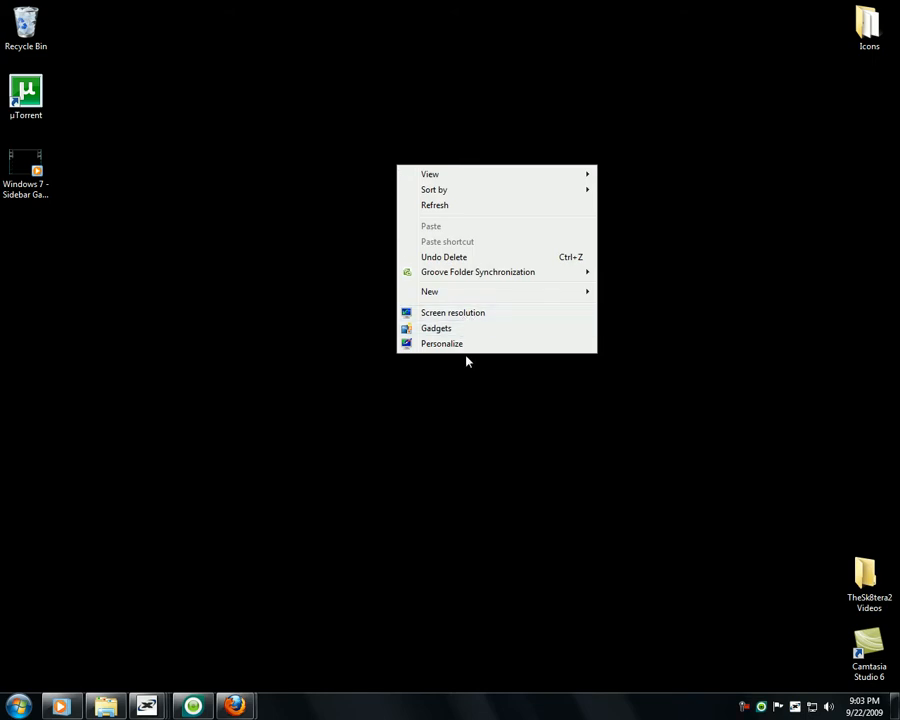
click(428, 292)
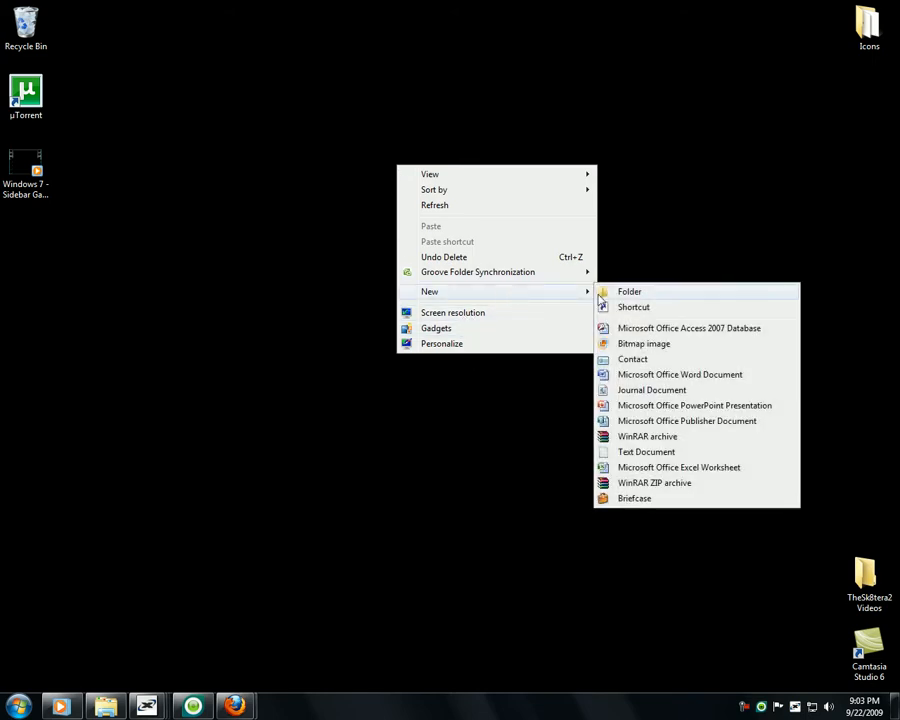
mouse_move(488, 378)
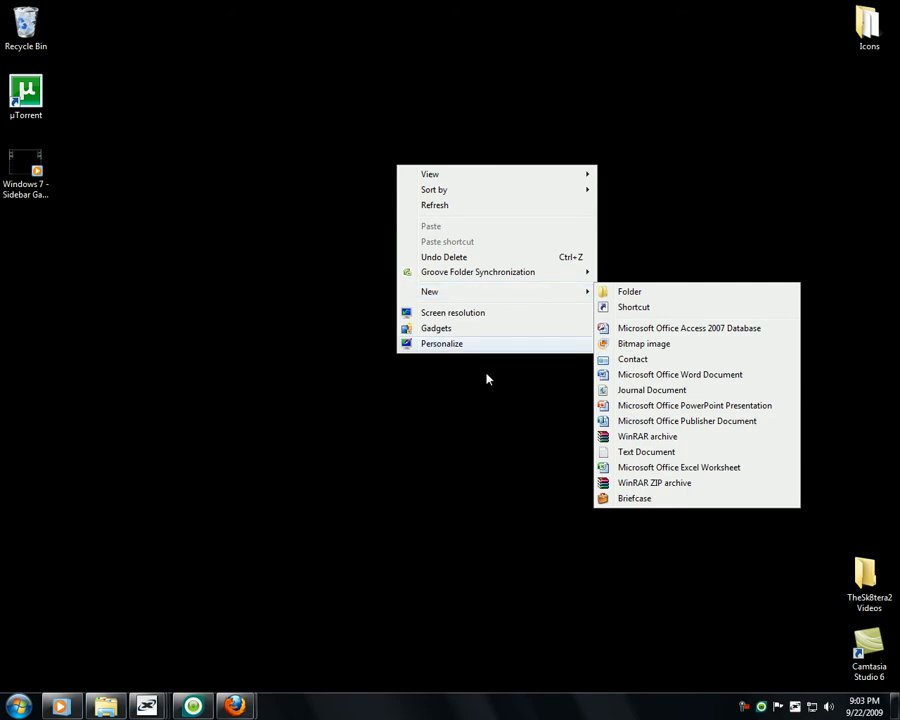
mouse_move(466, 348)
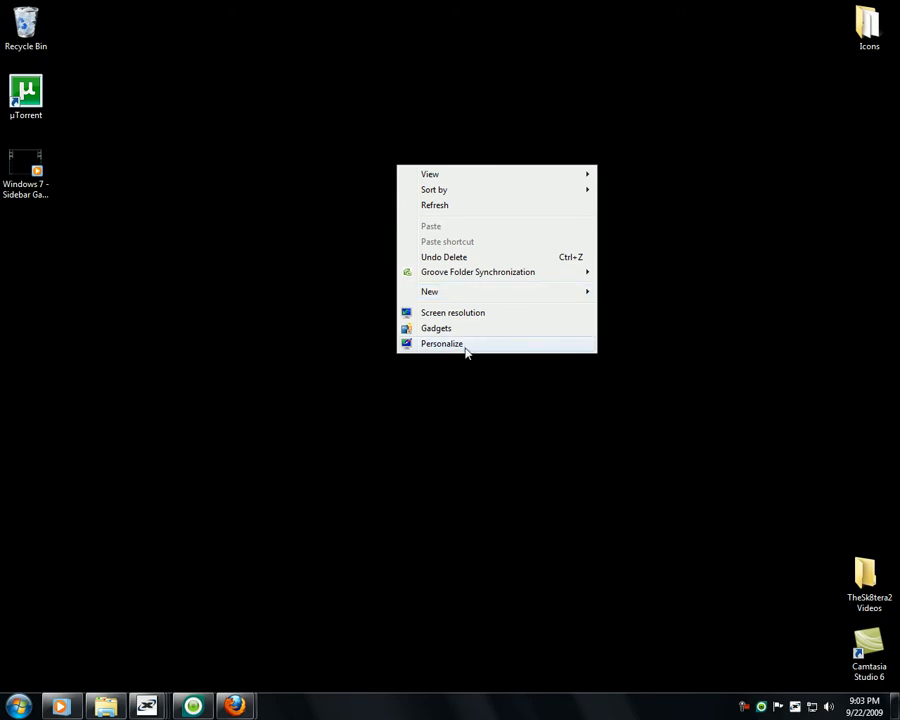
- Apply the Windows 7 Aero theme from Personalization and scroll to the Basic and High Contrast themes
click(442, 344)
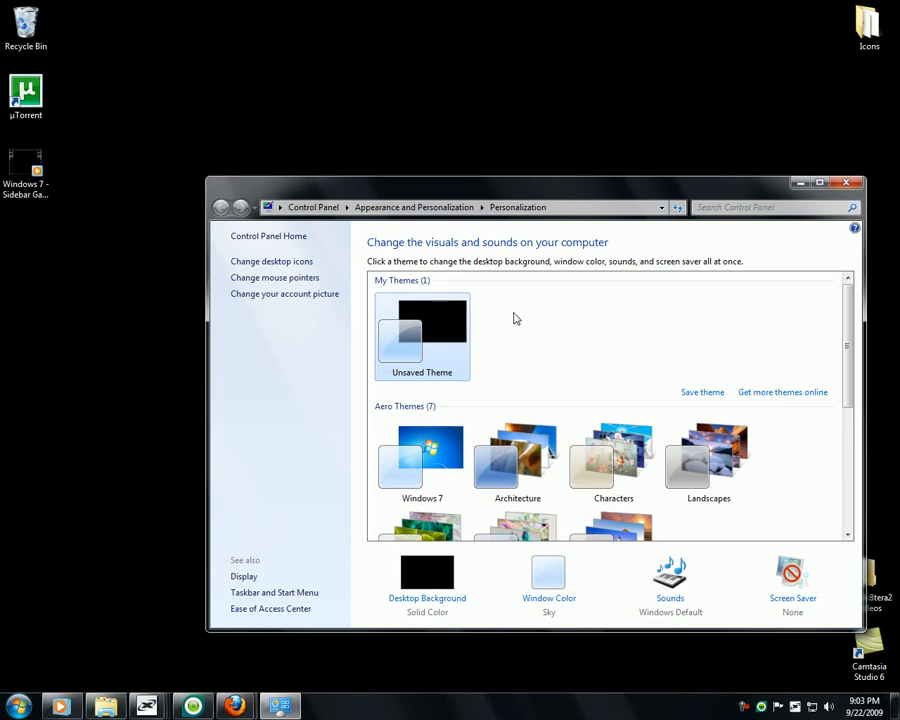
scroll(down, 3)
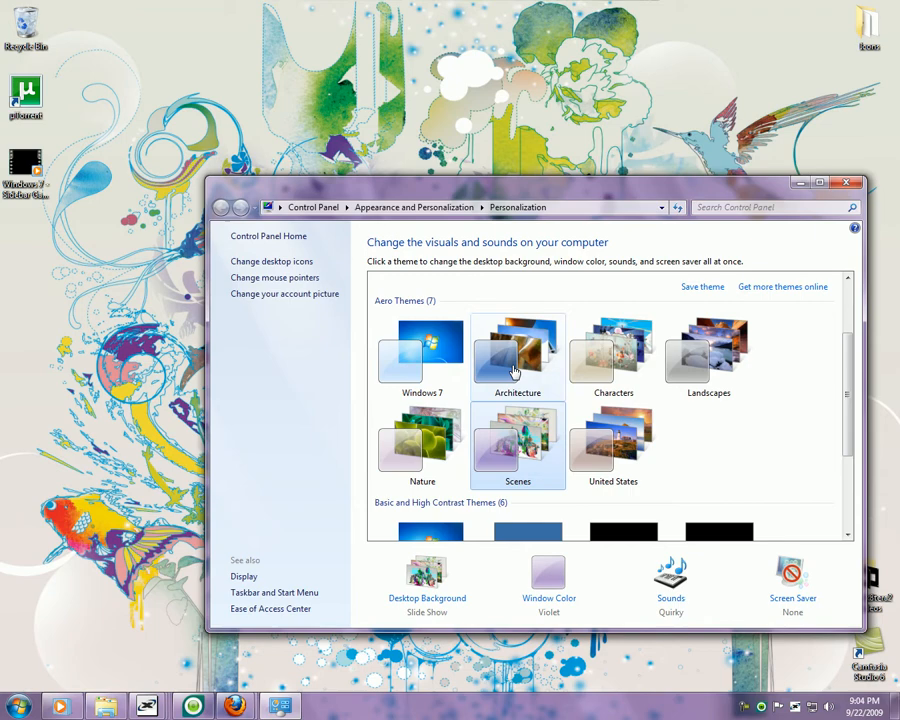
click(420, 356)
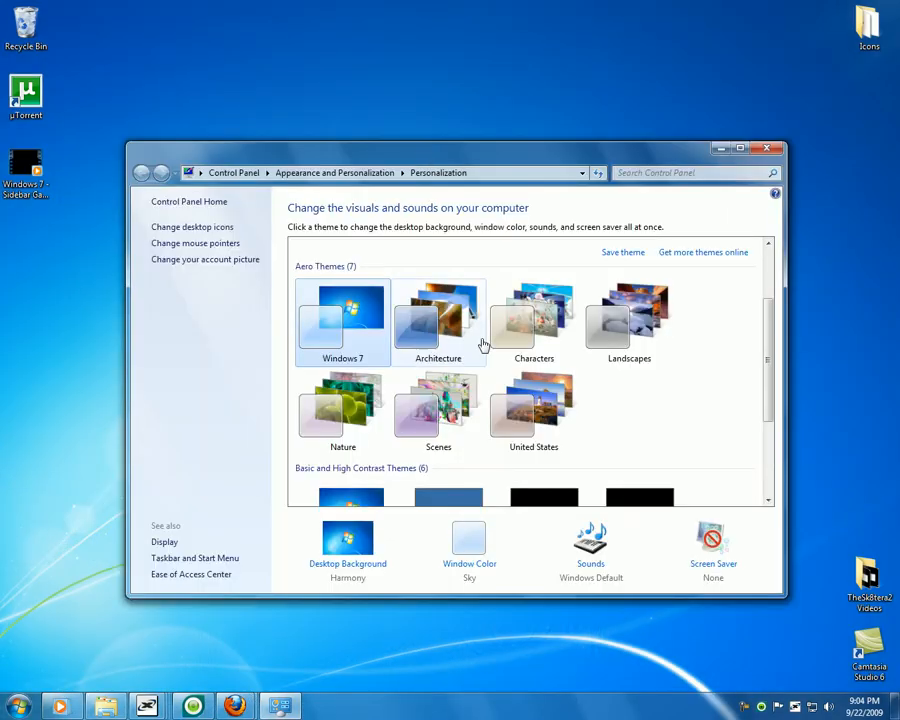
scroll(down, 3)
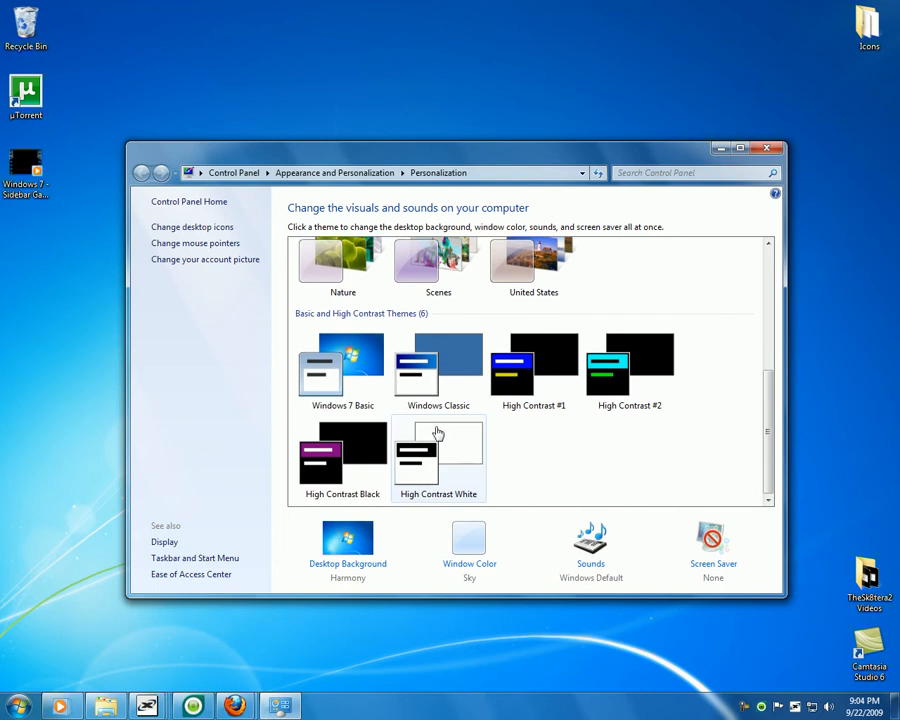
- Try Windows Classic and Windows 7 Basic, then return to the black Unsaved Theme under My Themes
click(532, 370)
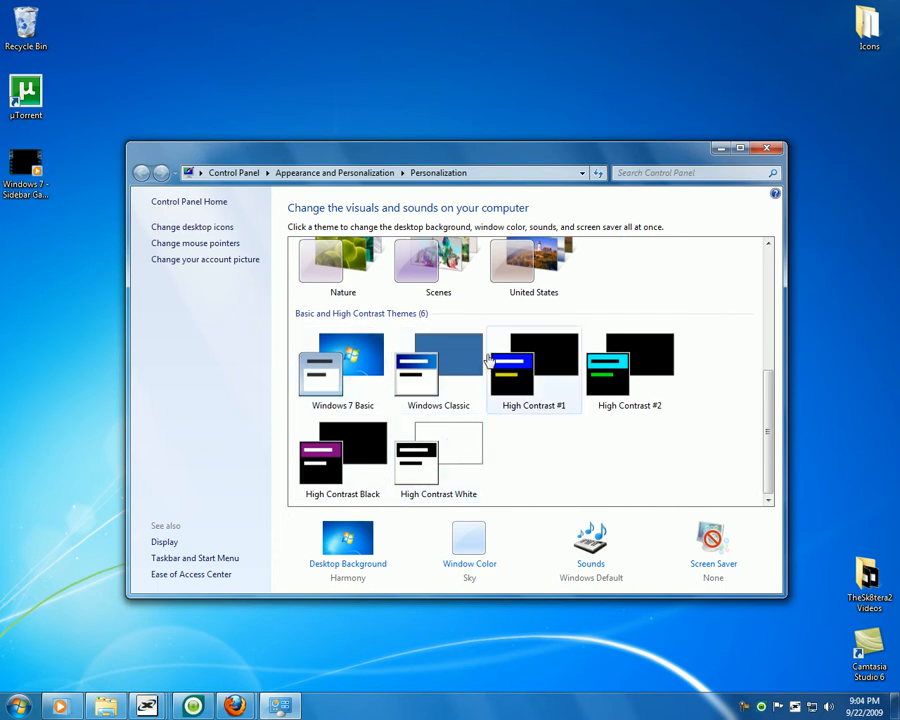
click(438, 370)
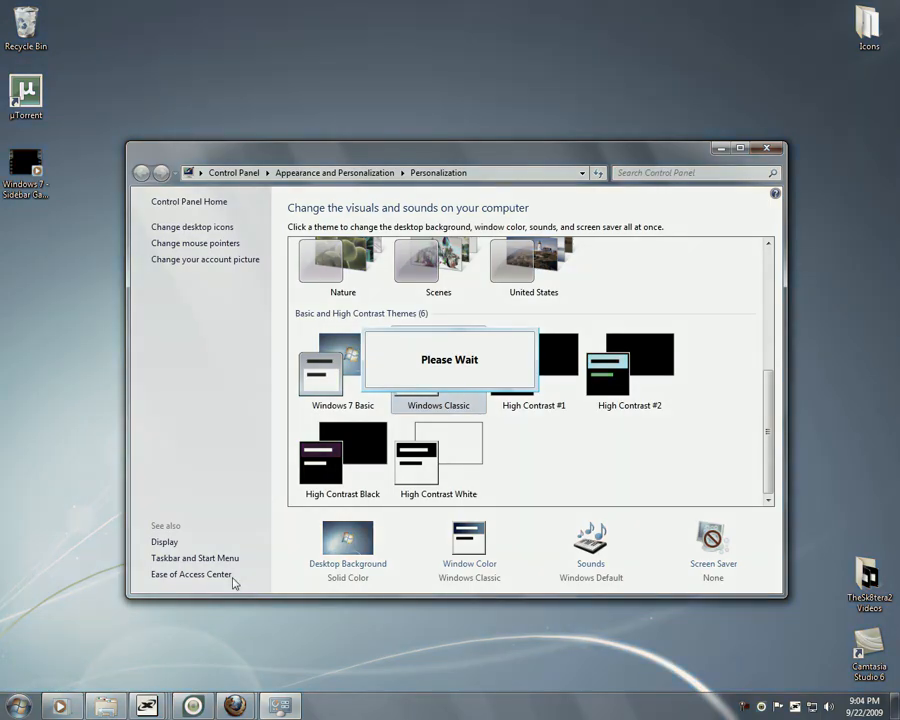
click(438, 374)
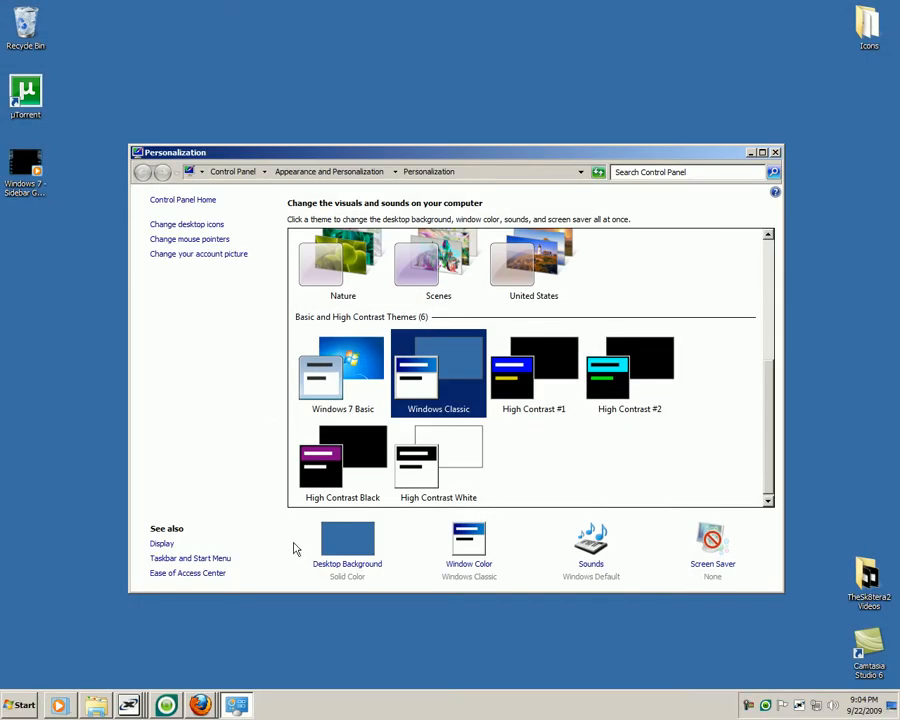
mouse_move(84, 640)
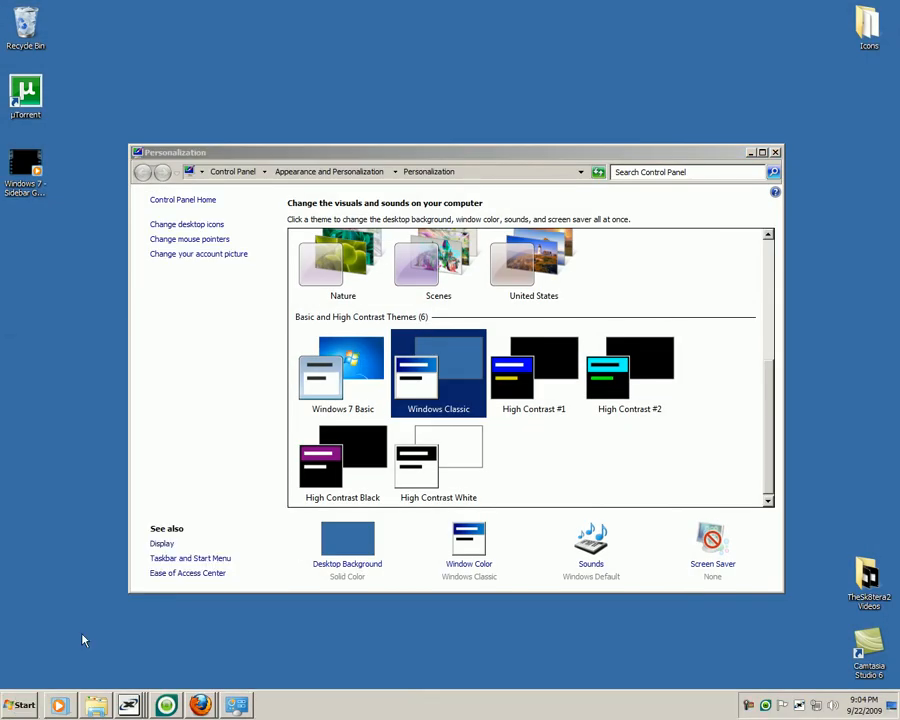
mouse_move(532, 558)
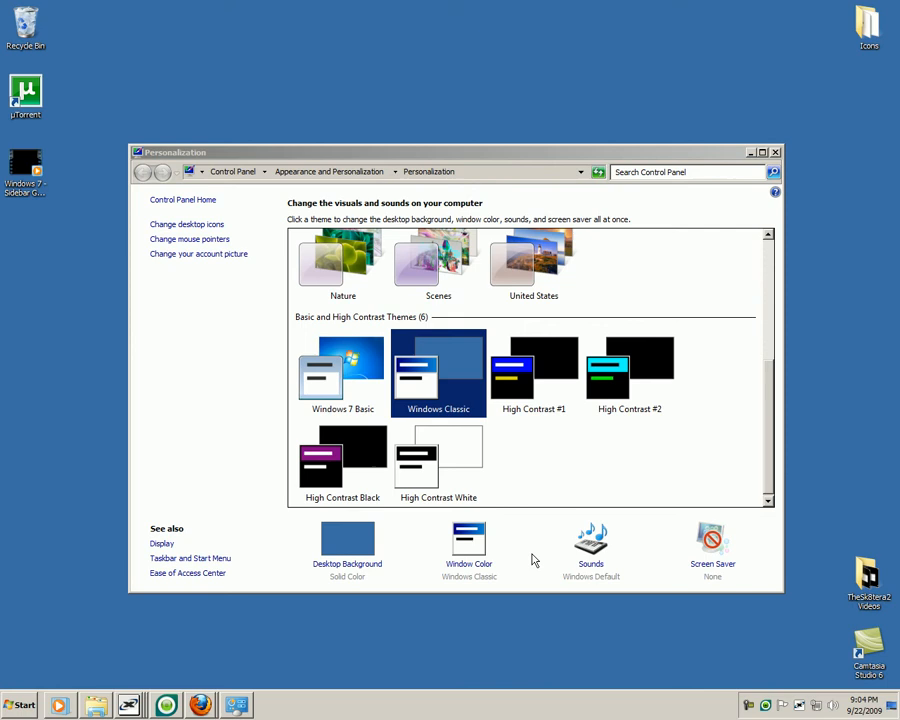
mouse_move(368, 418)
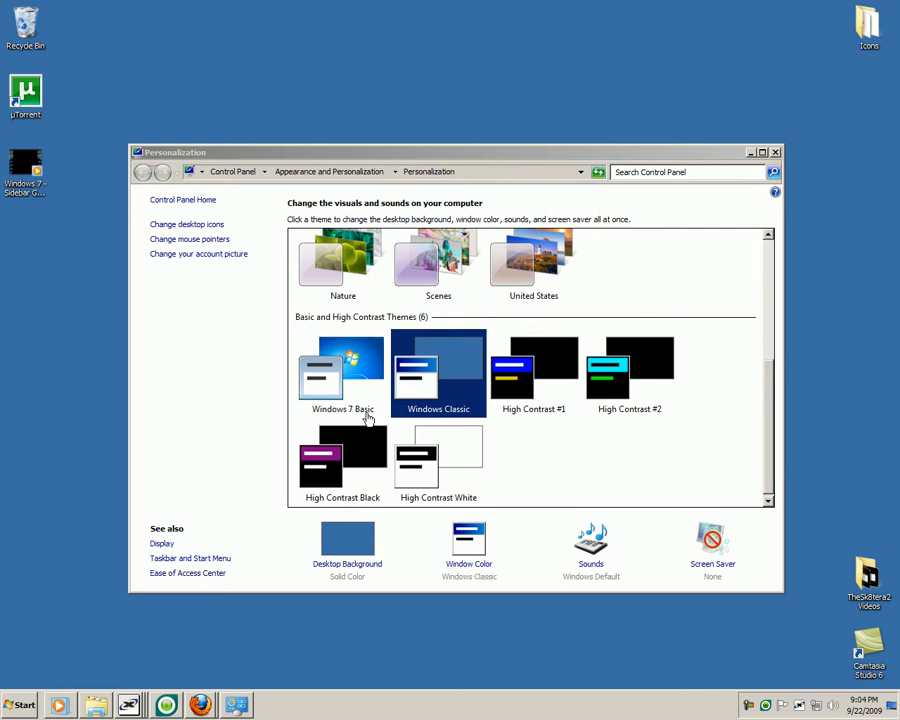
click(342, 376)
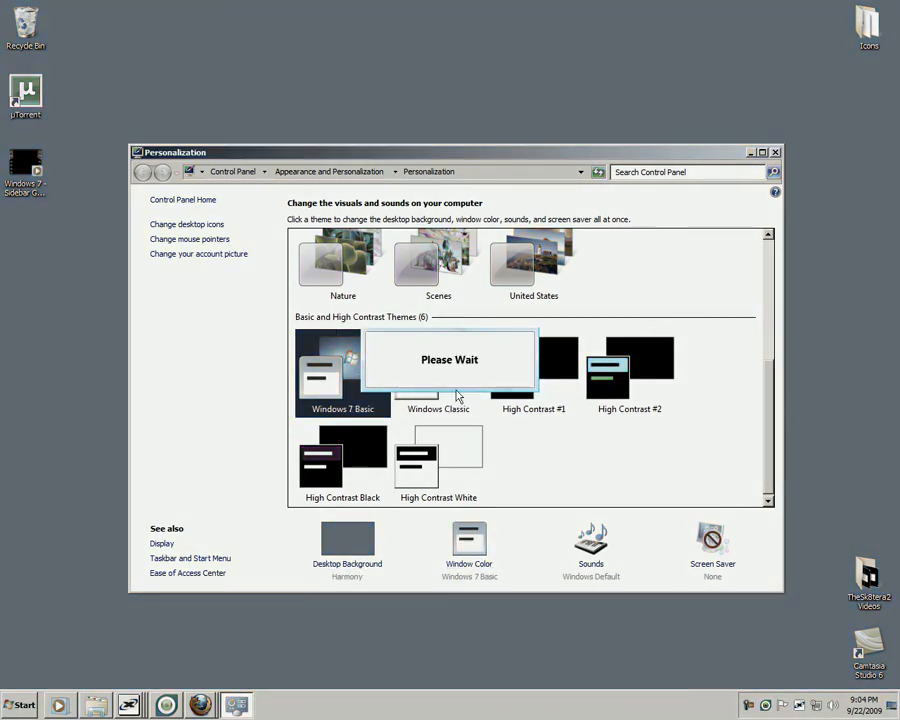
click(342, 374)
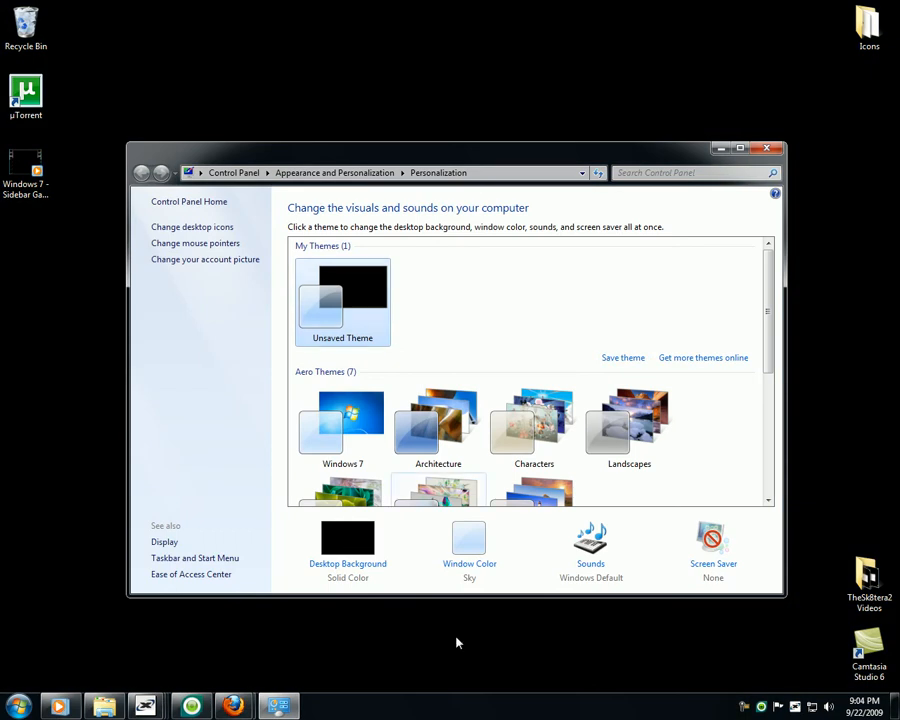
click(348, 544)
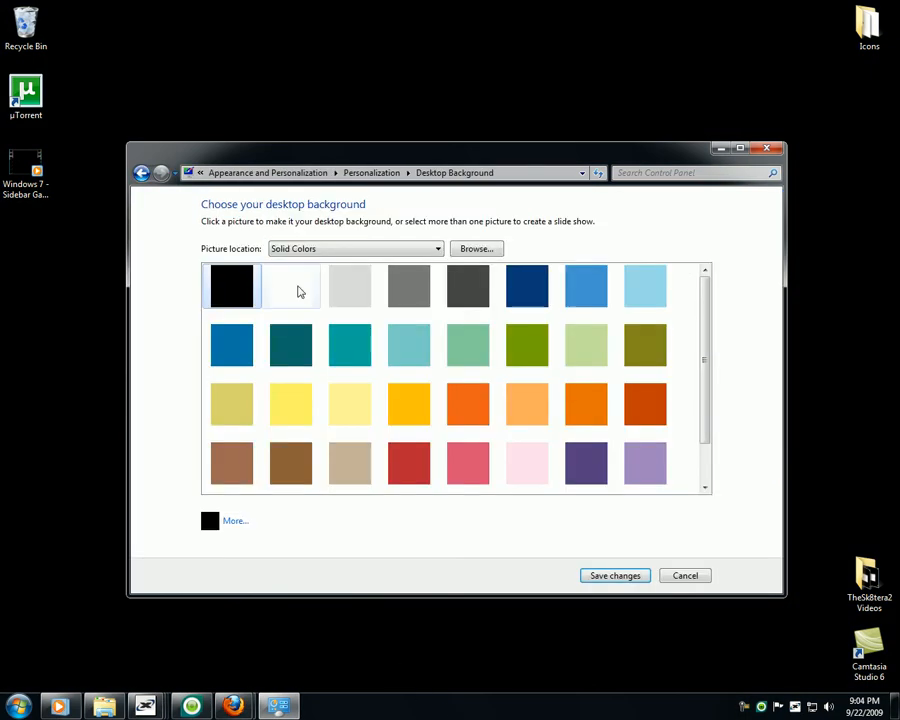
click(436, 248)
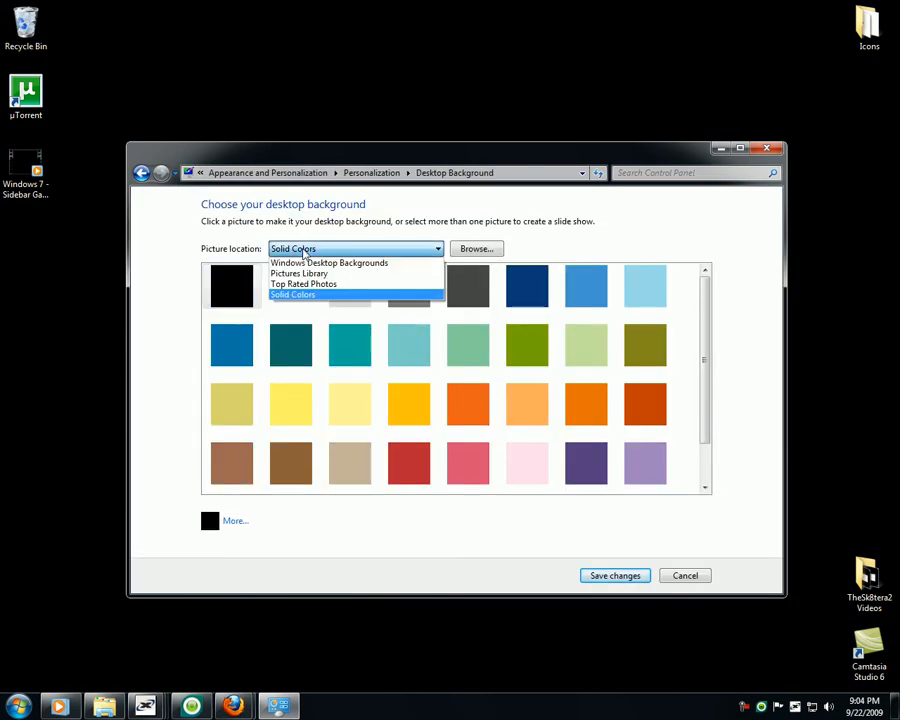
click(292, 294)
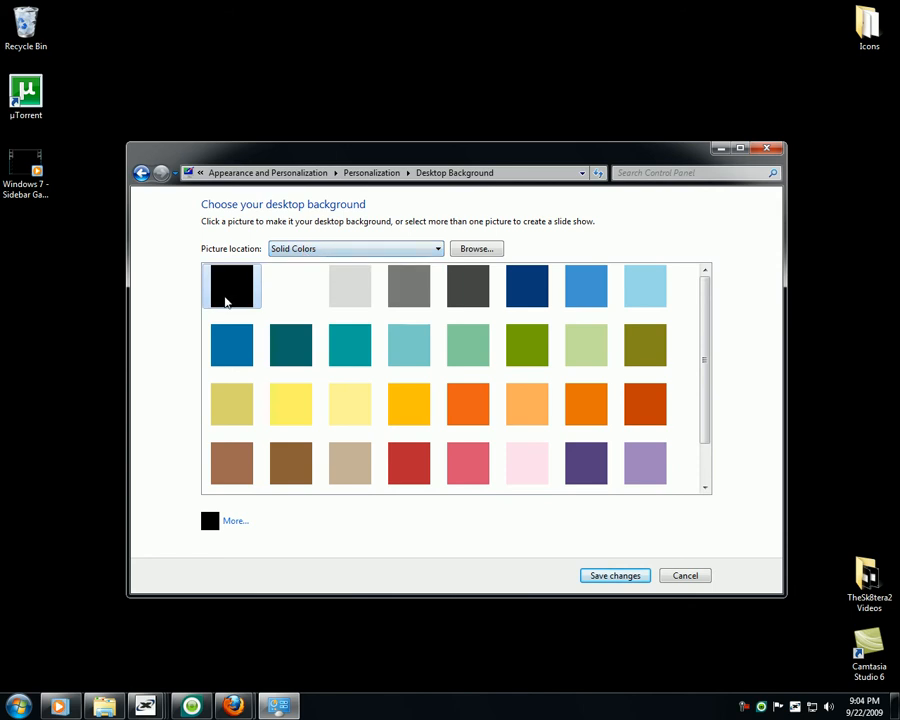
click(614, 576)
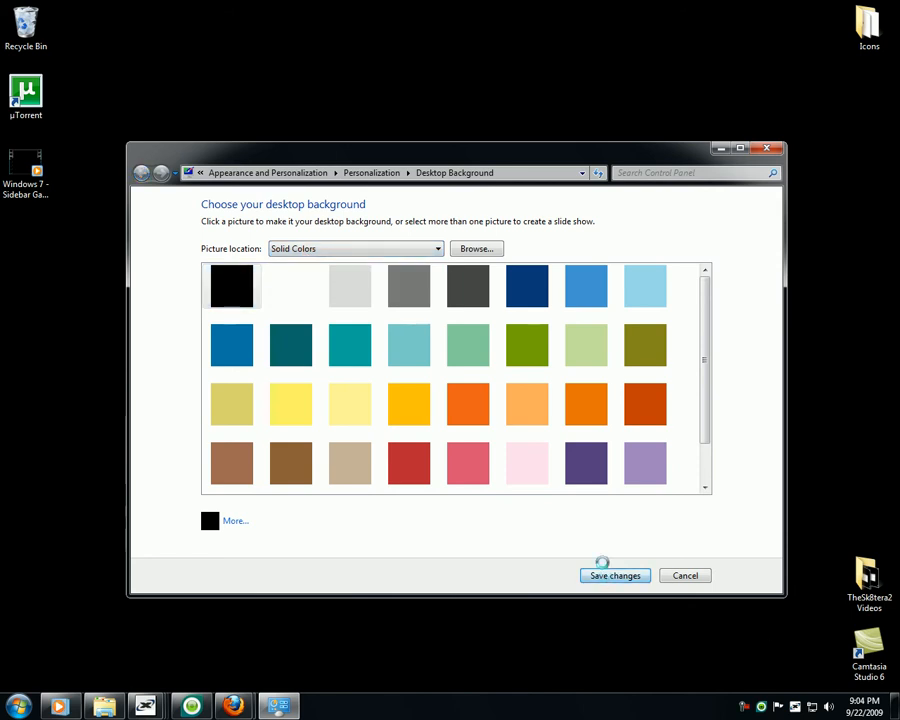
click(614, 576)
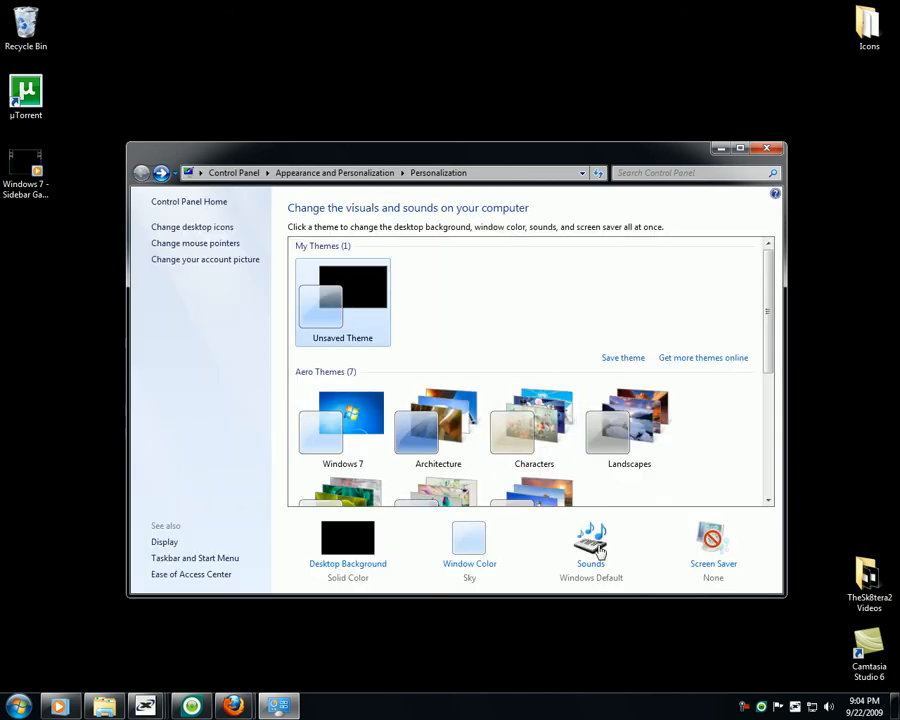
click(590, 544)
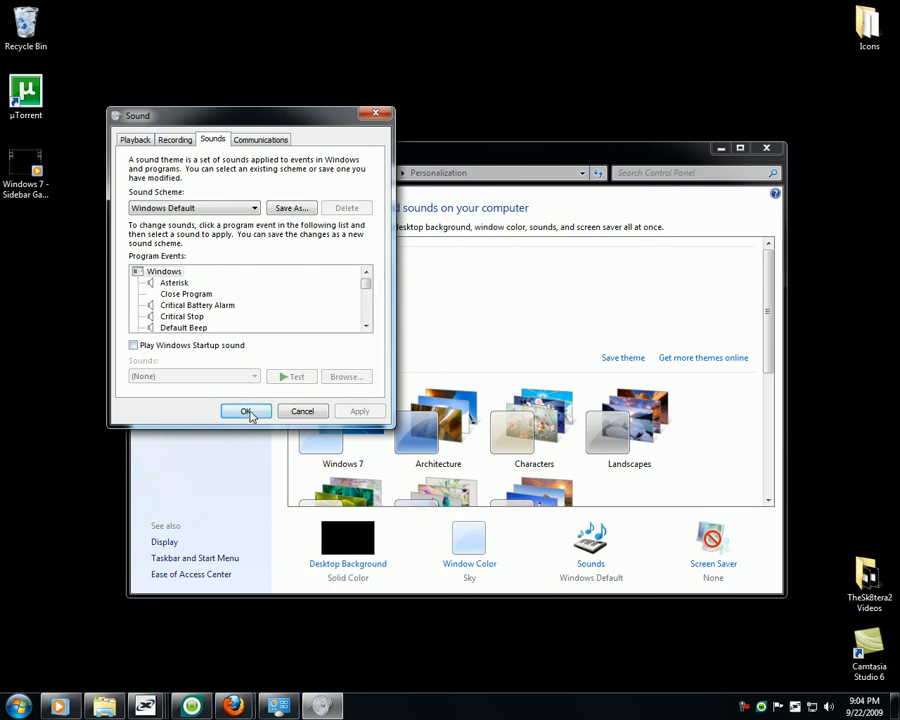
click(246, 412)
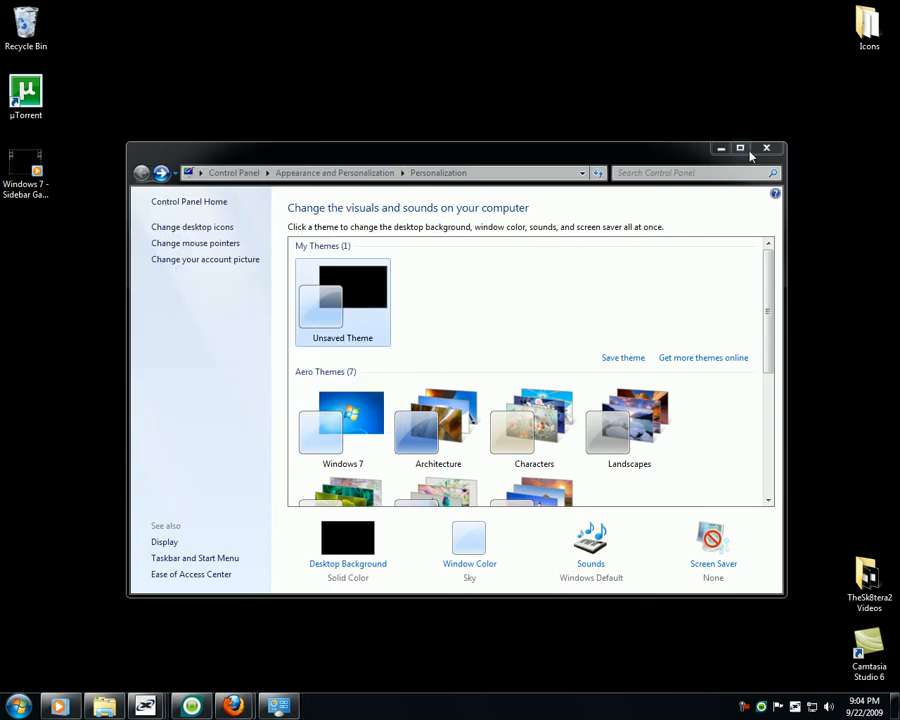